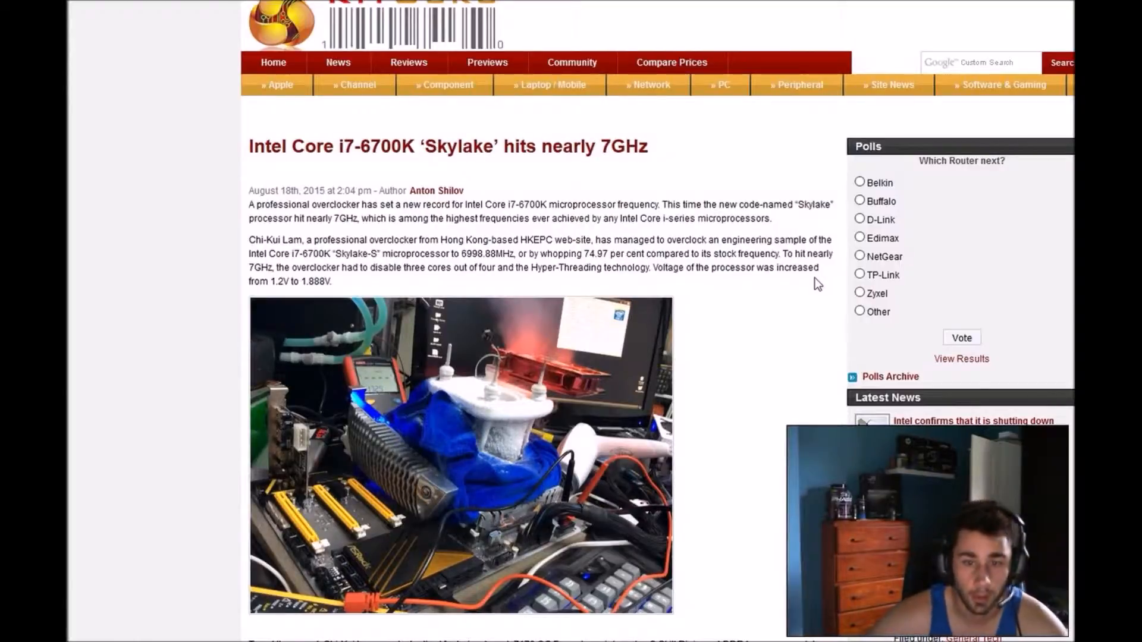
pyautogui.scroll(-3)
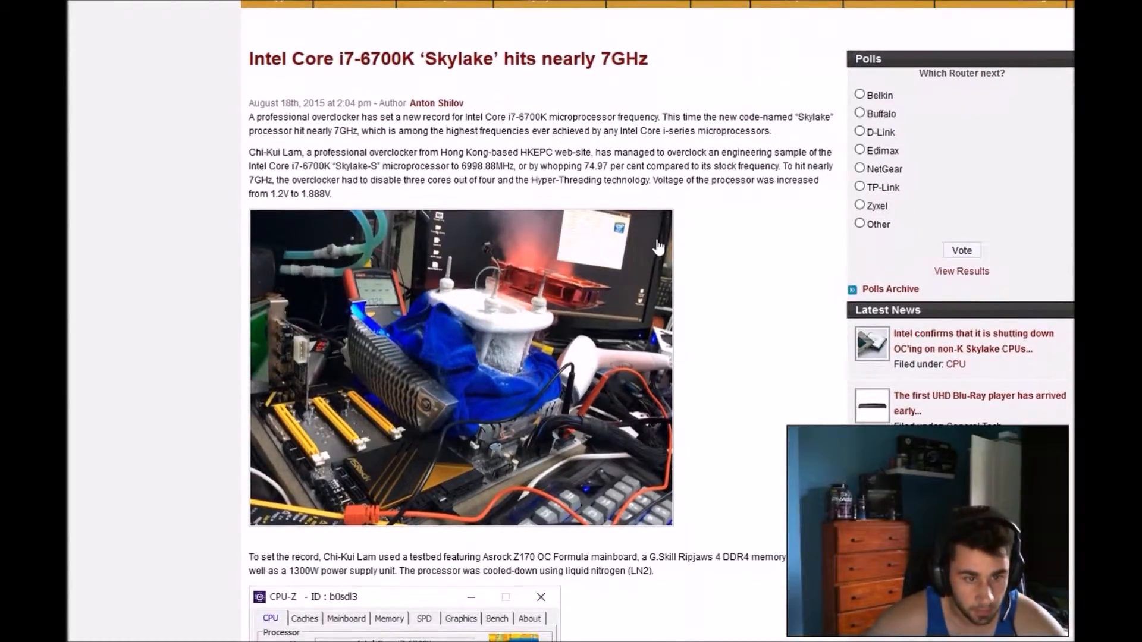
pyautogui.moveTo(732, 338)
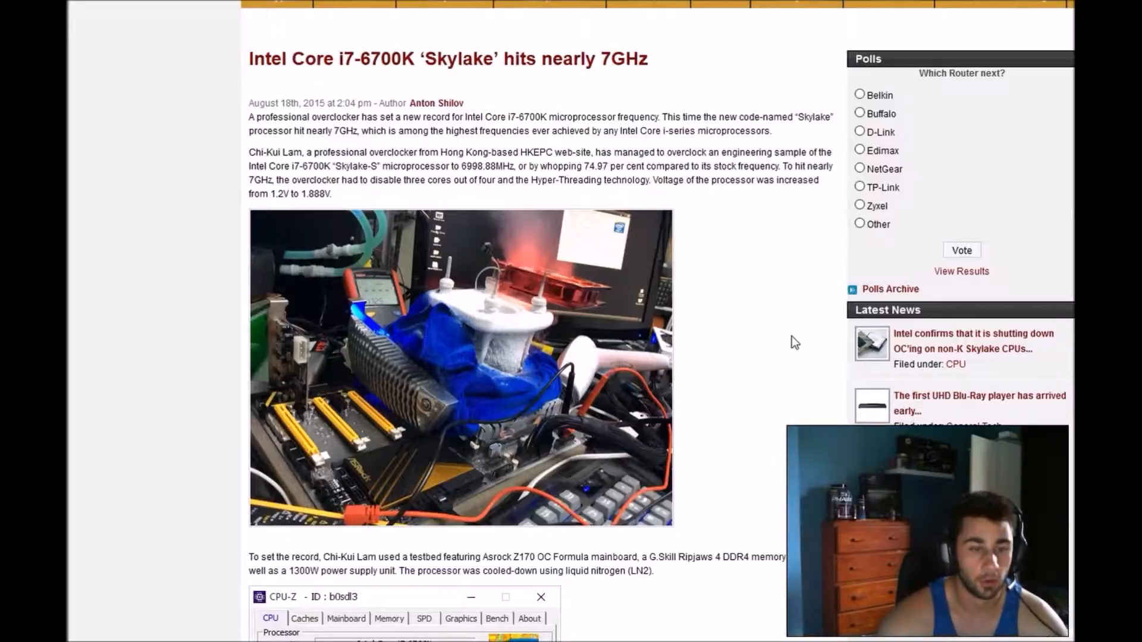
pyautogui.scroll(-3)
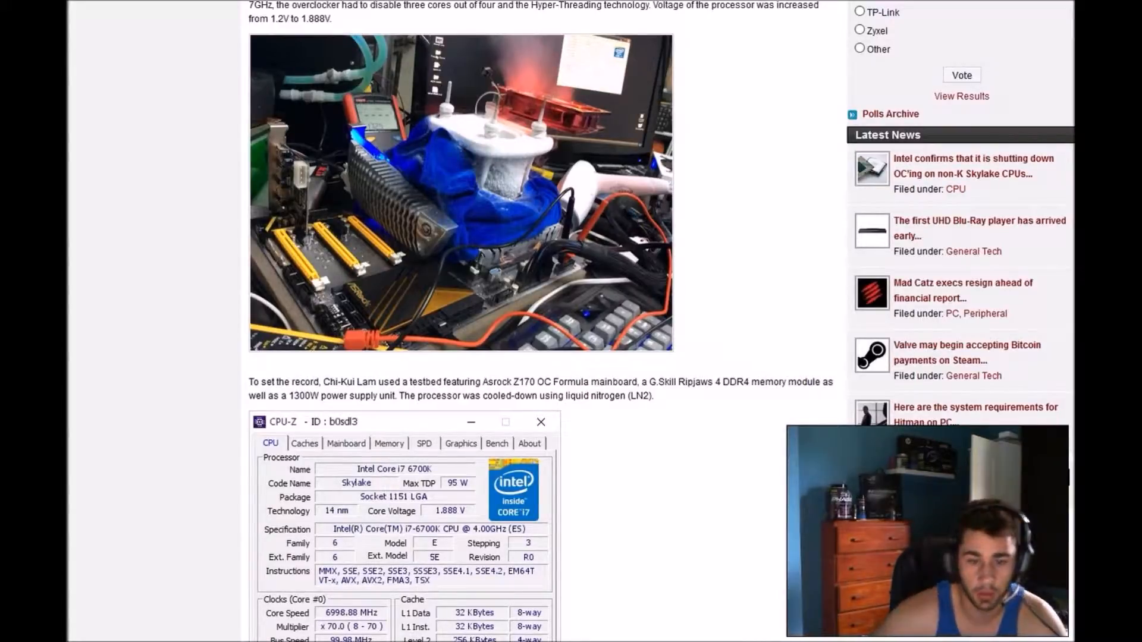
pyautogui.scroll(-3)
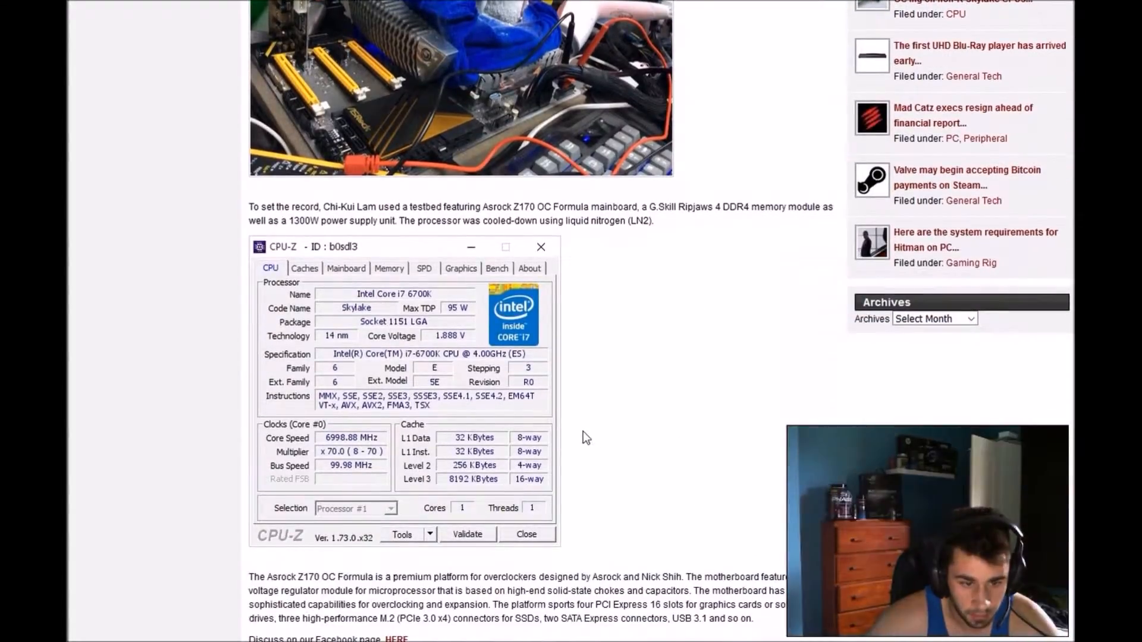
pyautogui.scroll(-3)
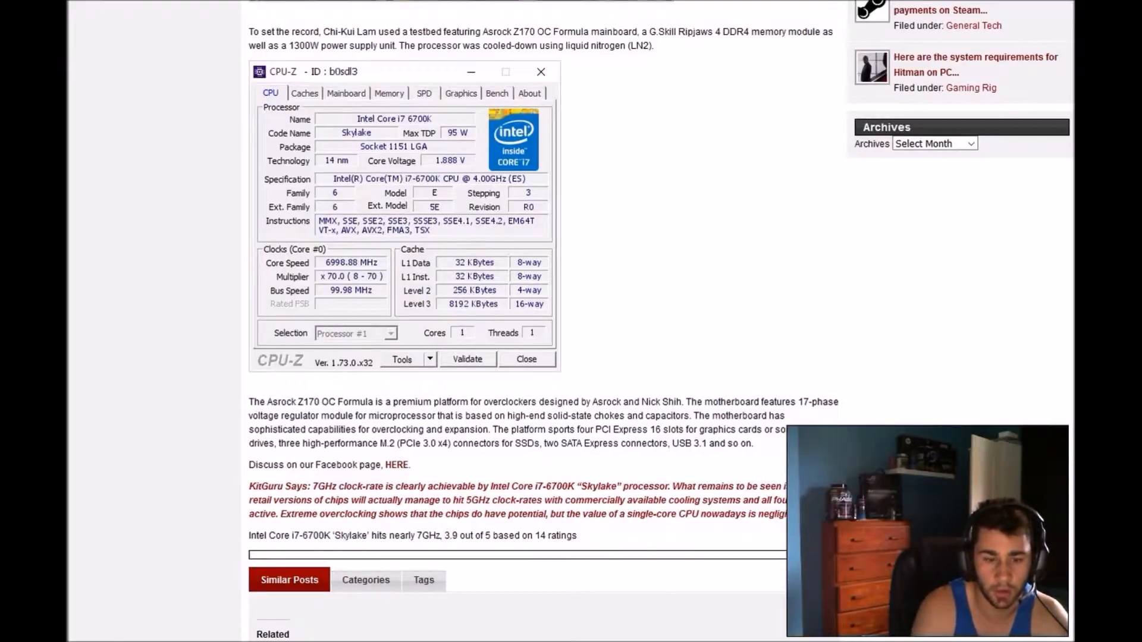
pyautogui.moveTo(734, 588)
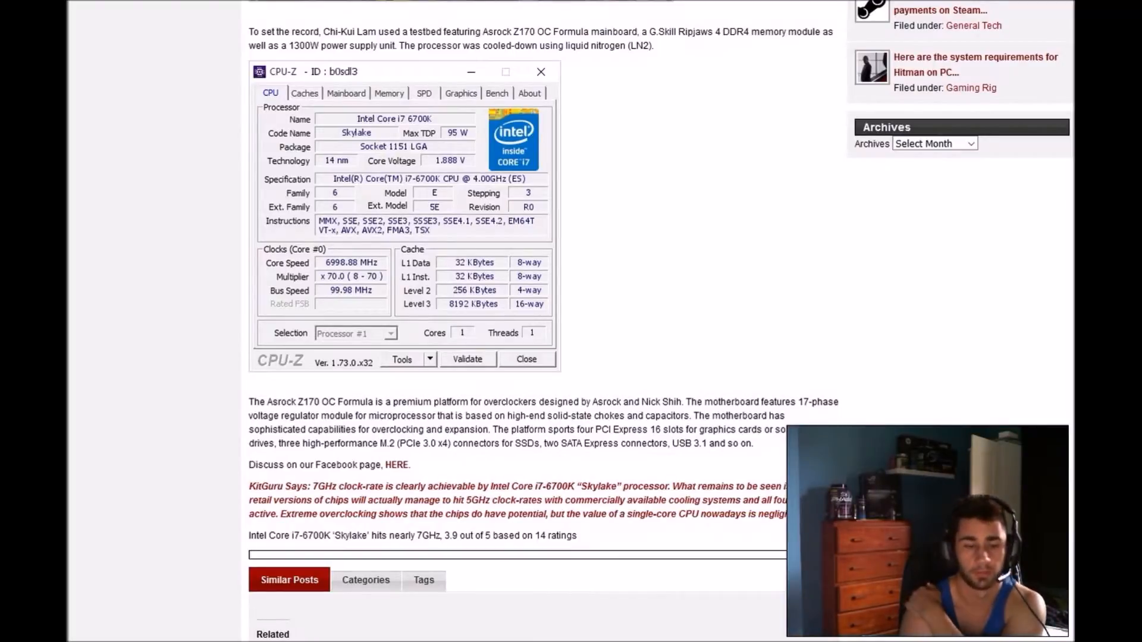
pyautogui.scroll(-3)
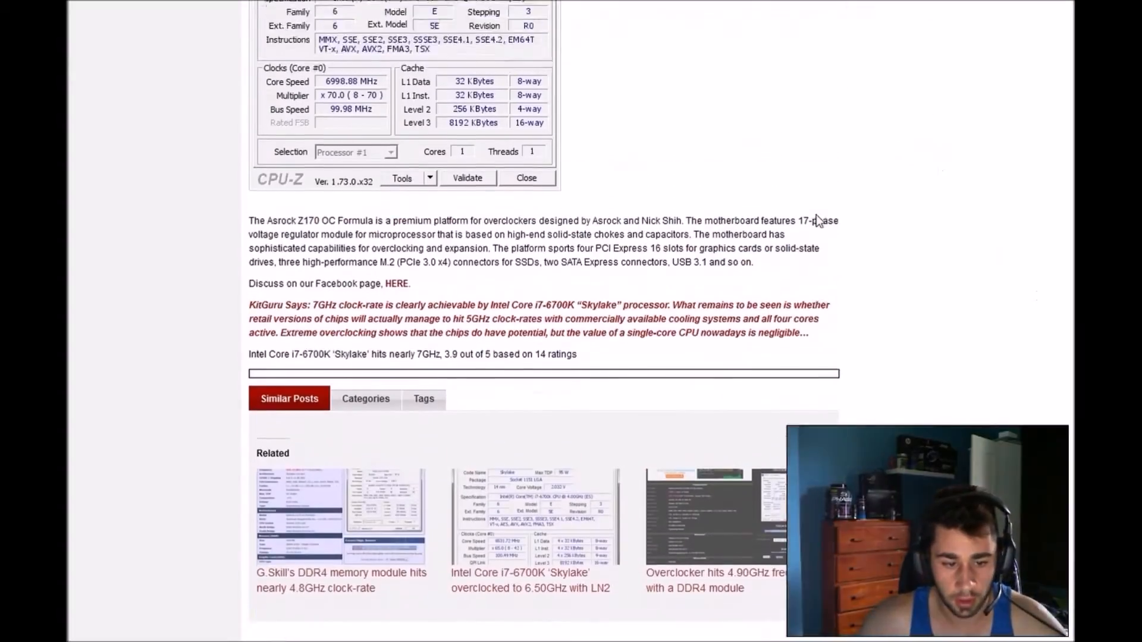
pyautogui.scroll(-3)
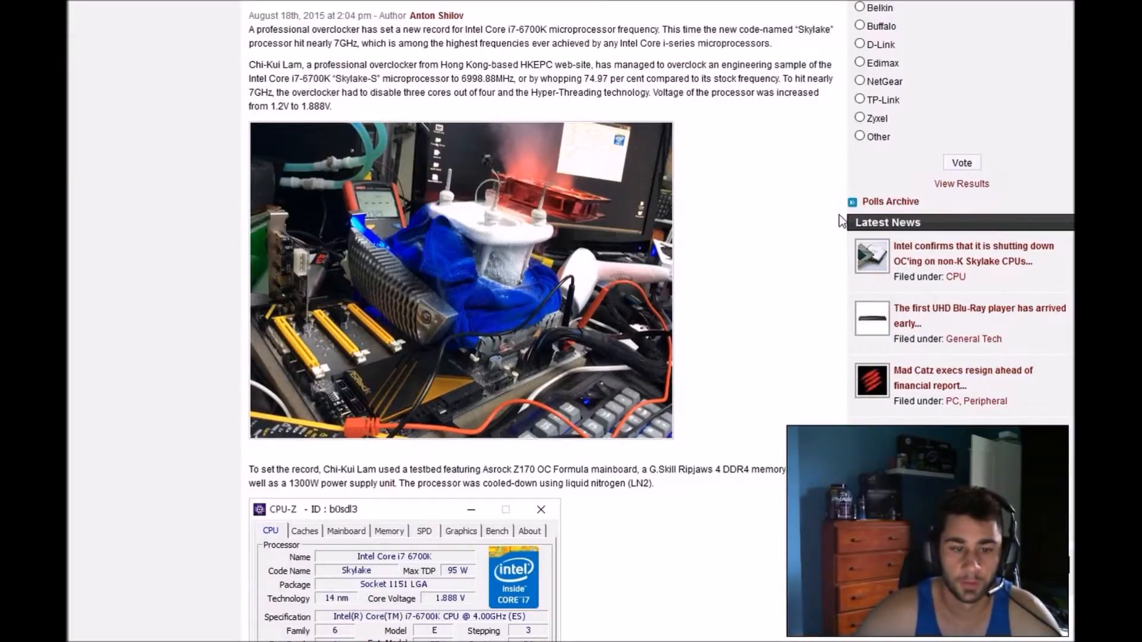
pyautogui.moveTo(623, 423)
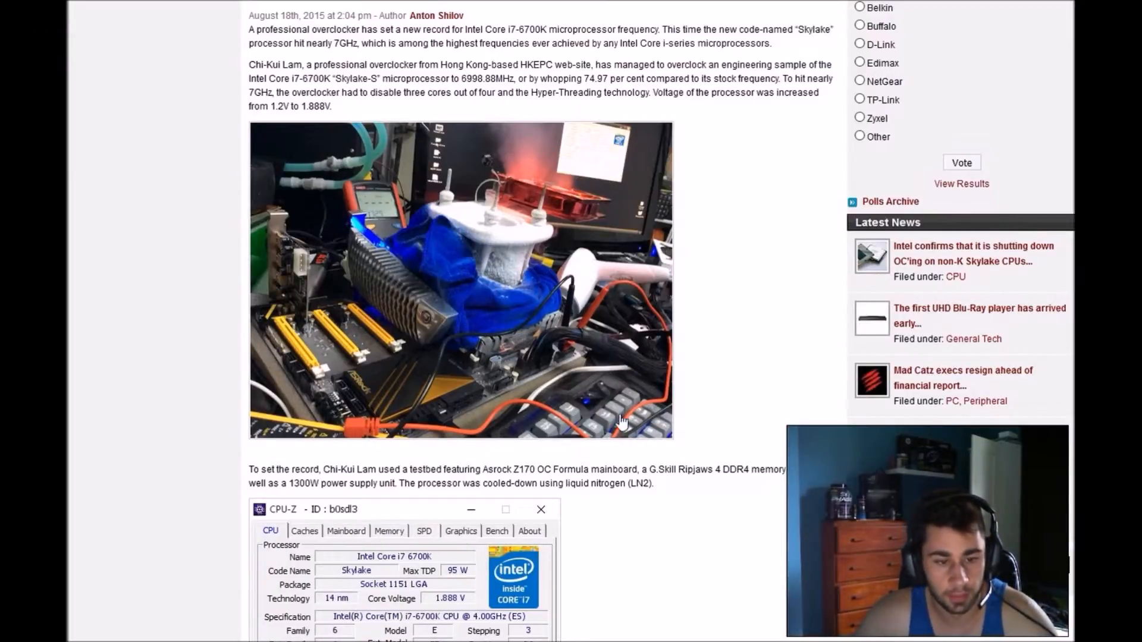